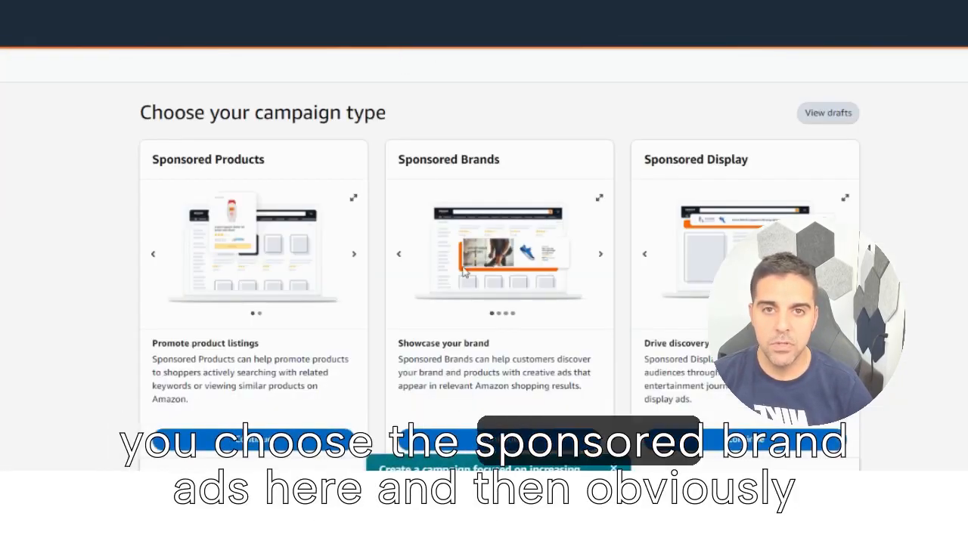
- Continue with Sponsored Brands on the campaign type page
scroll("down", 3)
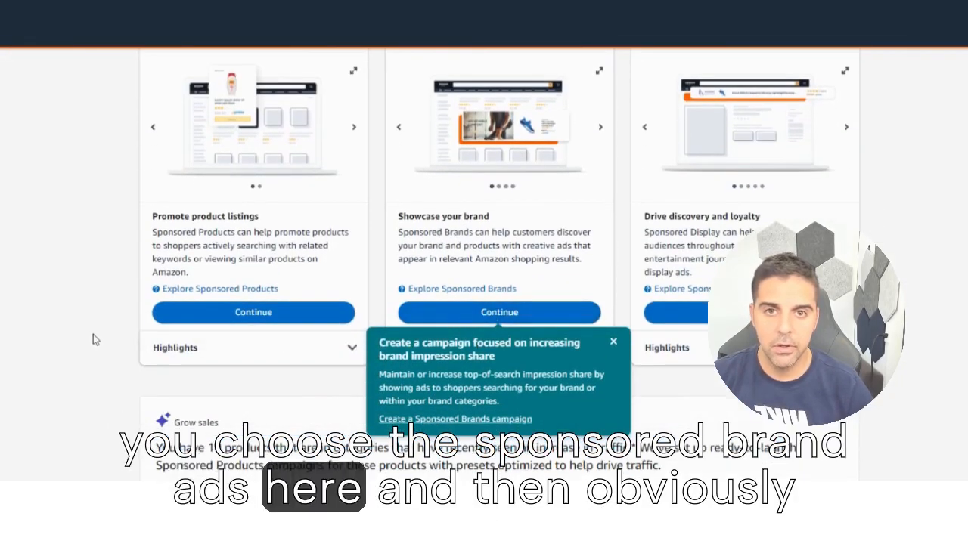
left_click(498, 313)
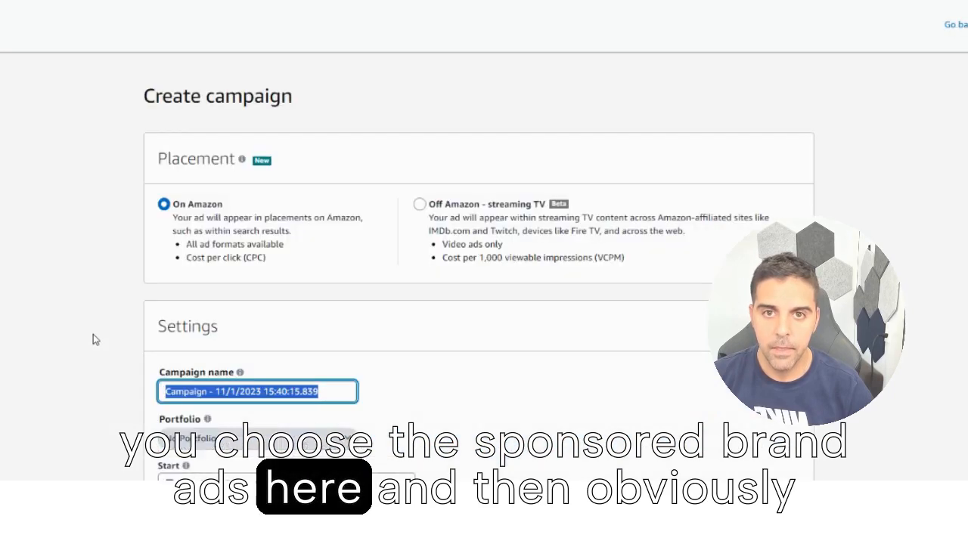
scroll("down", 3)
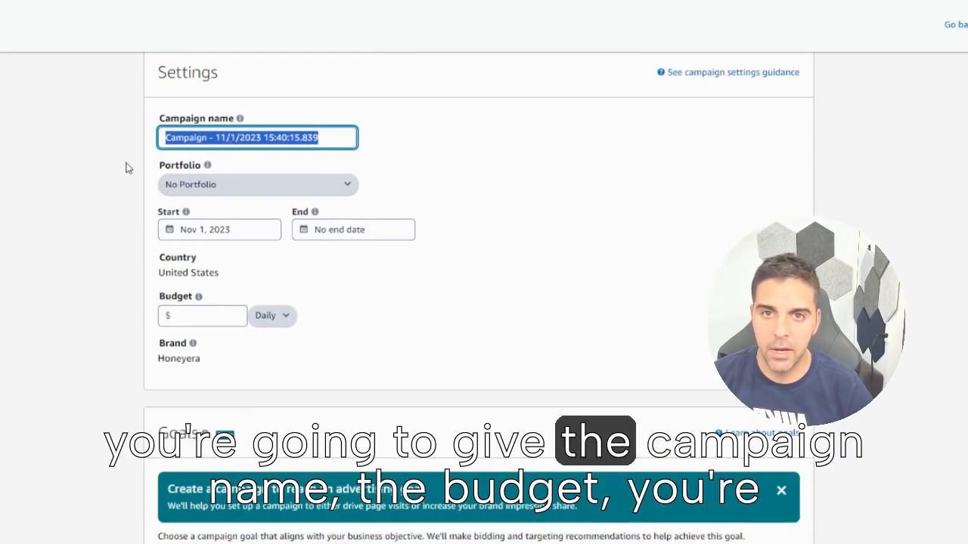
scroll("down", 3)
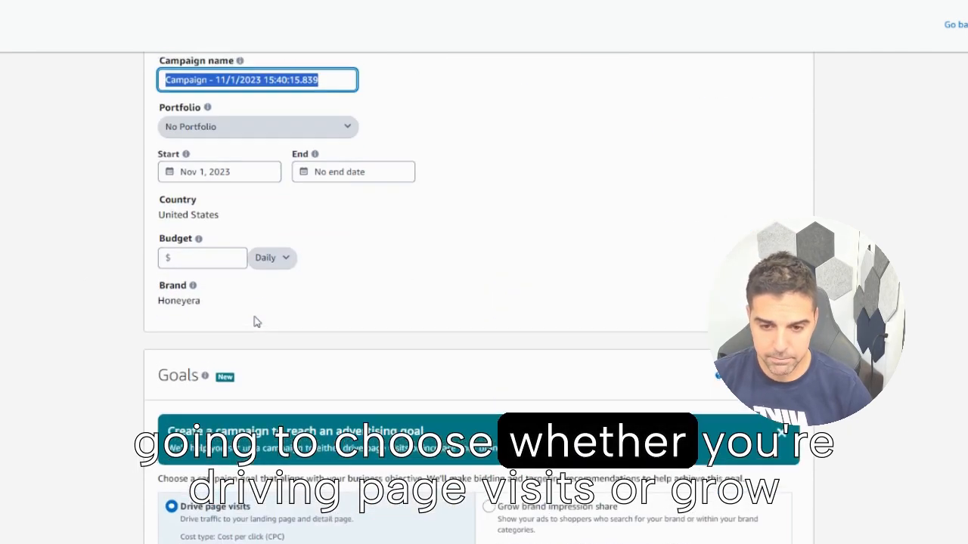
scroll("down", 3)
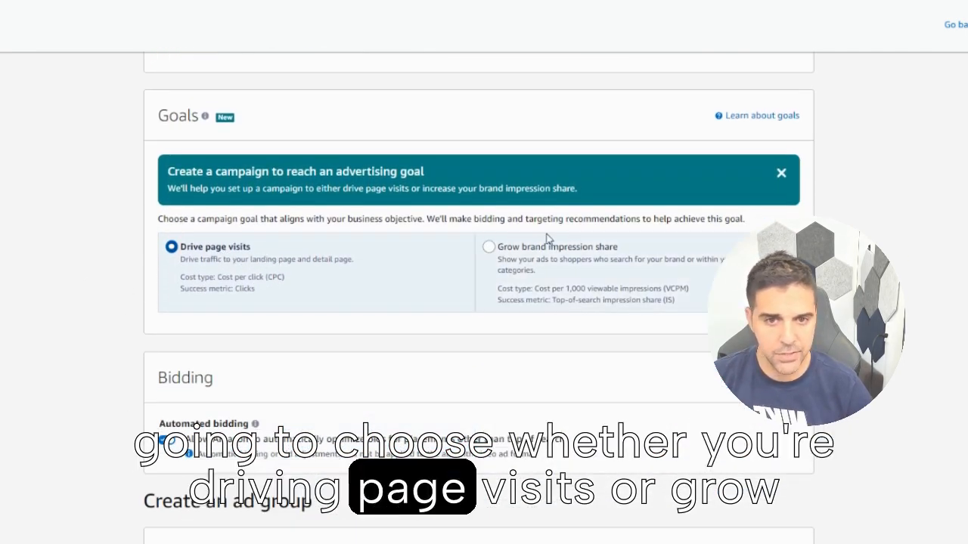
scroll("down", 3)
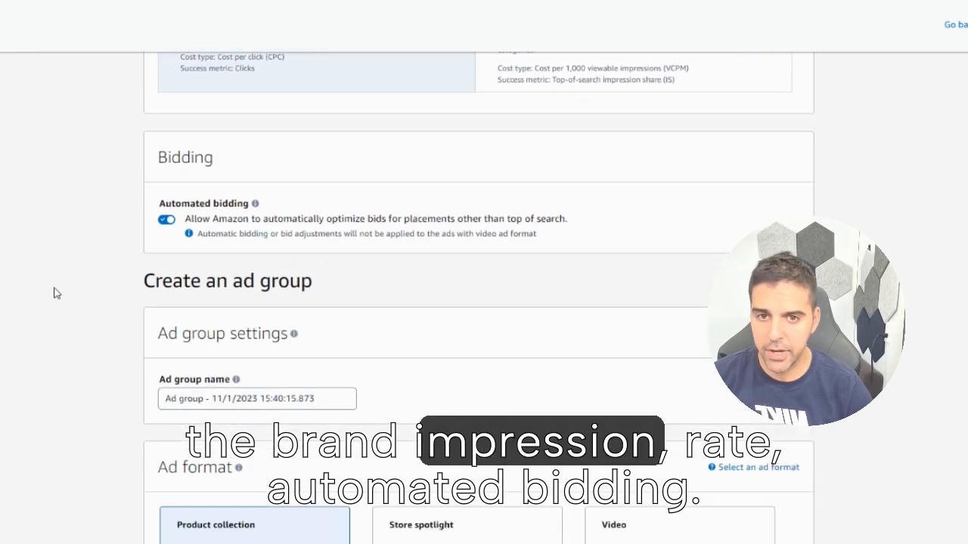
scroll("down", 3)
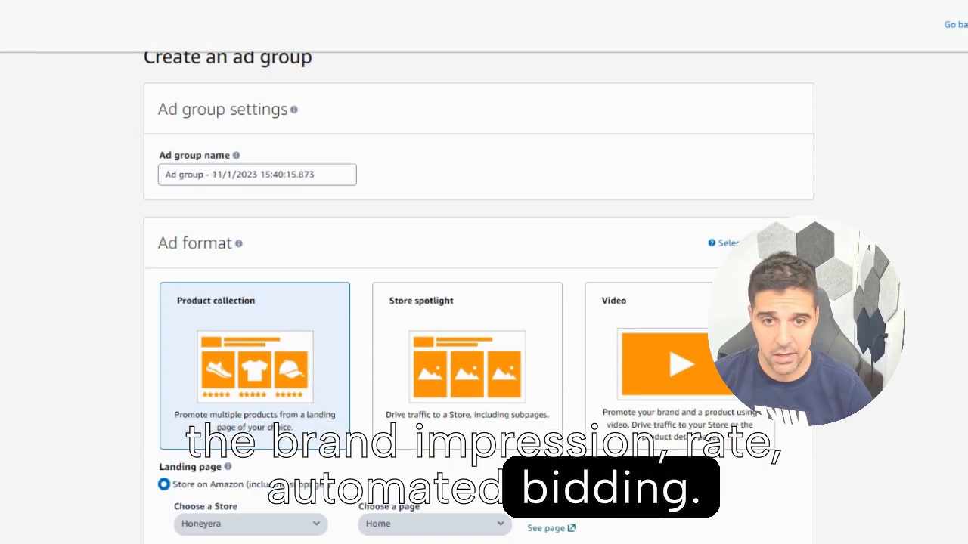
scroll("down", 3)
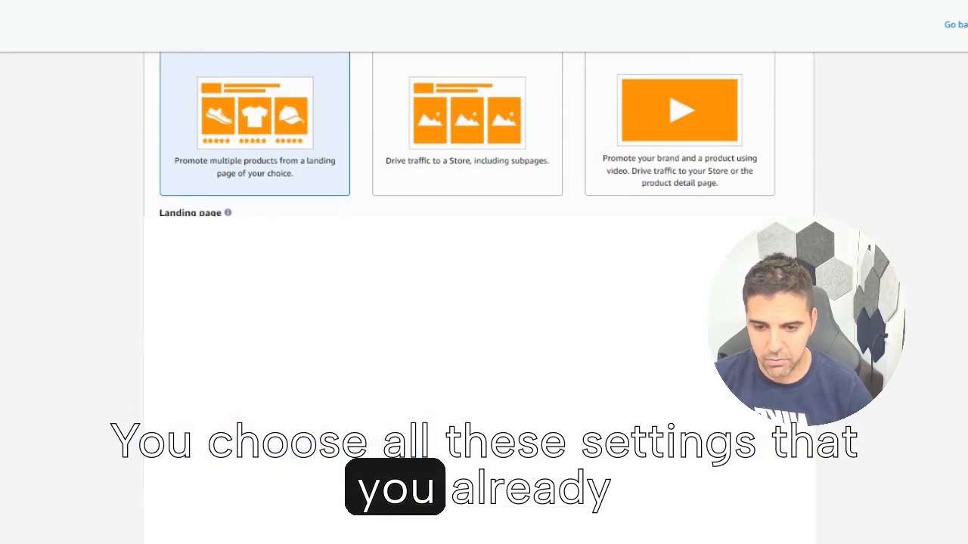
scroll("down", 3)
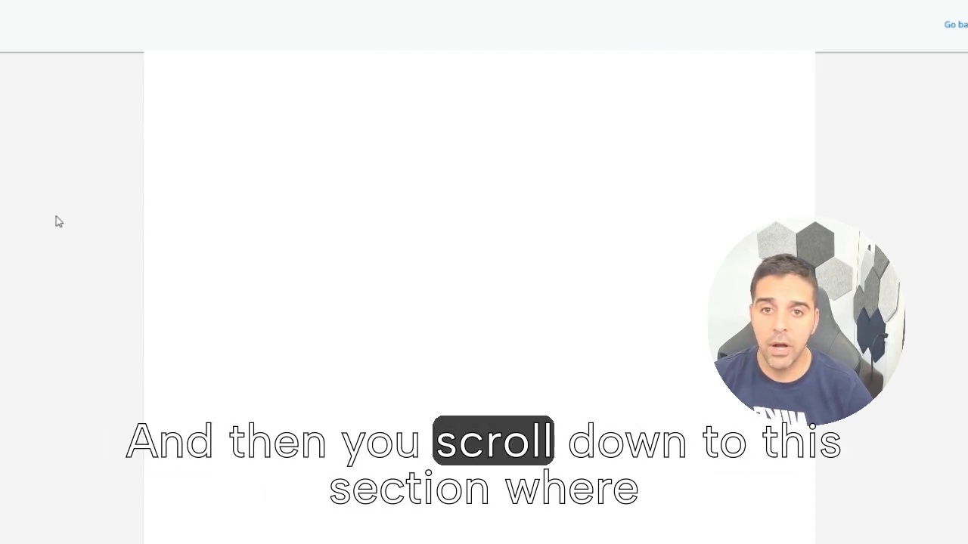
scroll("down", 3)
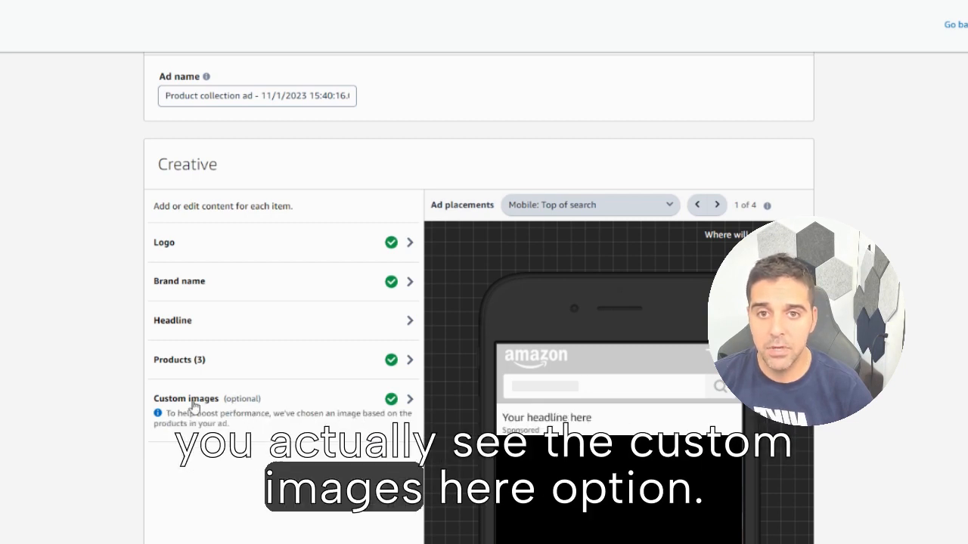
- Choose Custom images in the Creative section and add another image
left_click(185, 399)
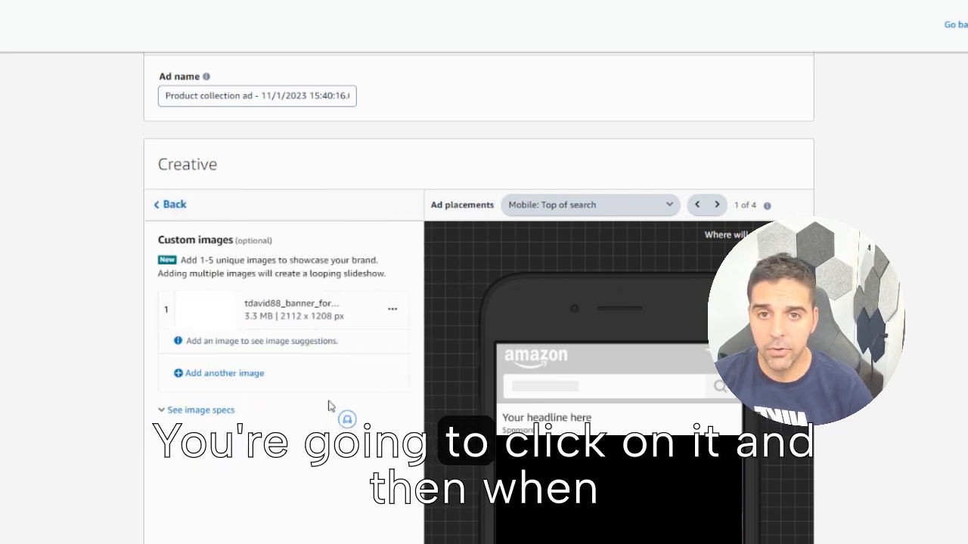
mouse_move(222, 381)
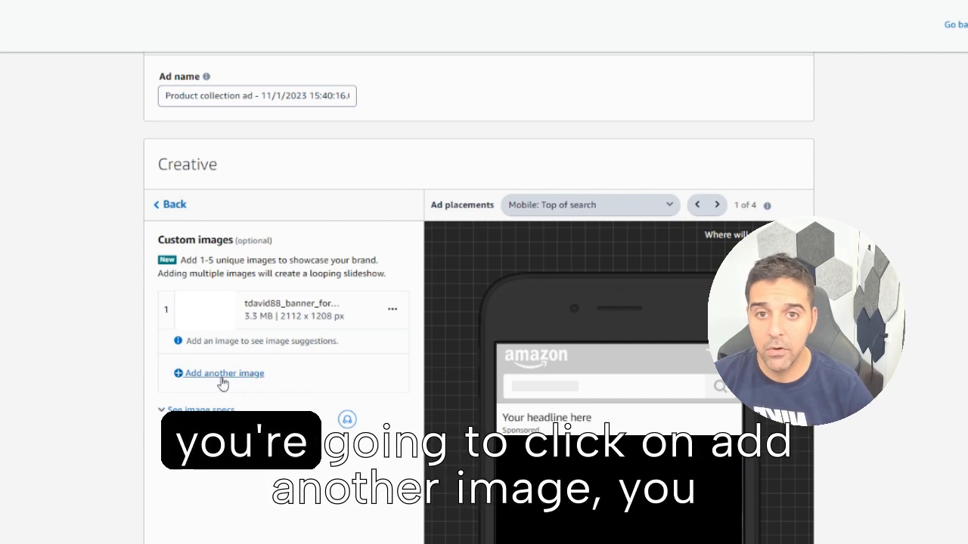
left_click(224, 373)
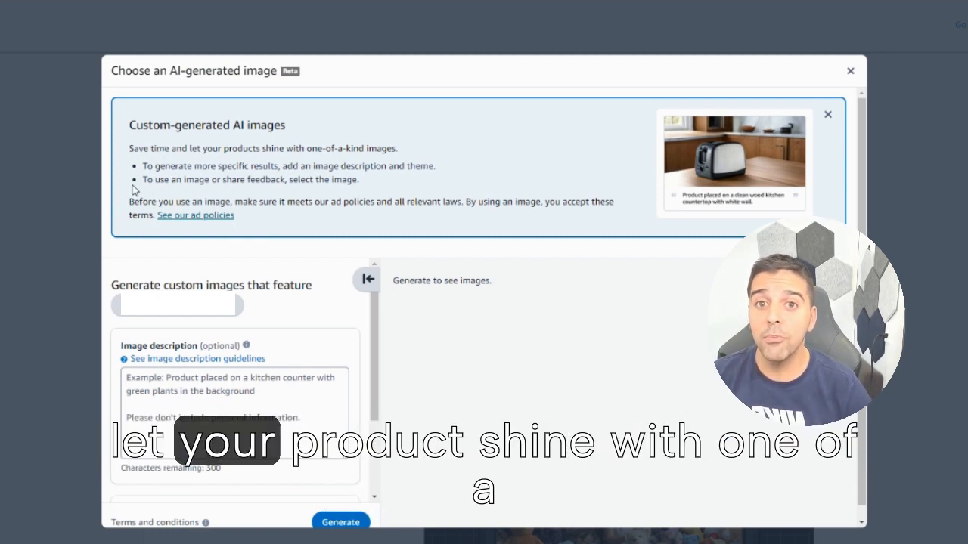
mouse_move(124, 214)
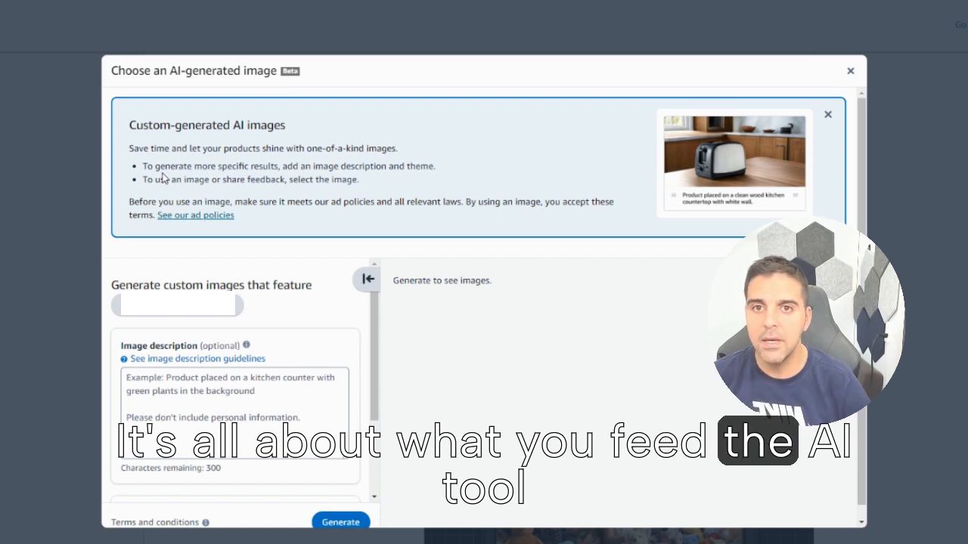
mouse_move(215, 232)
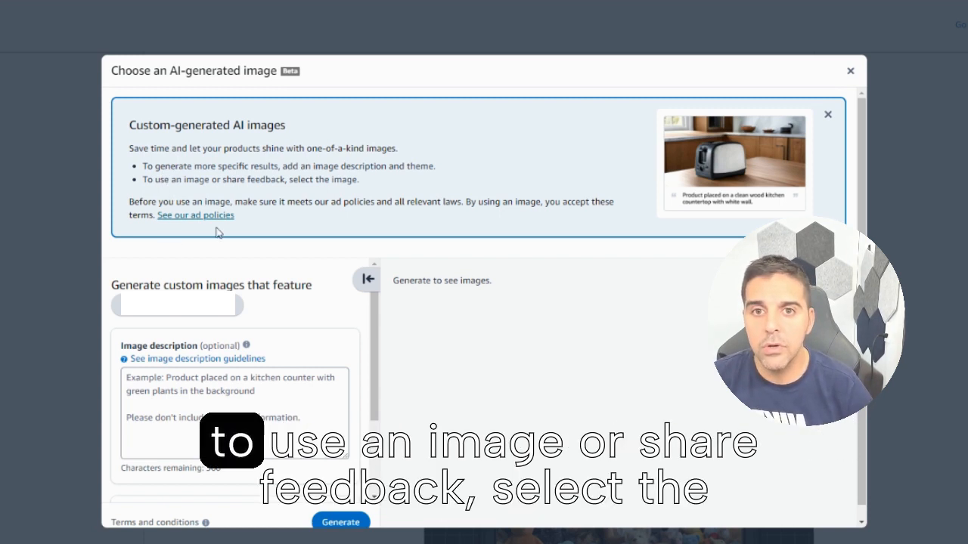
mouse_move(265, 227)
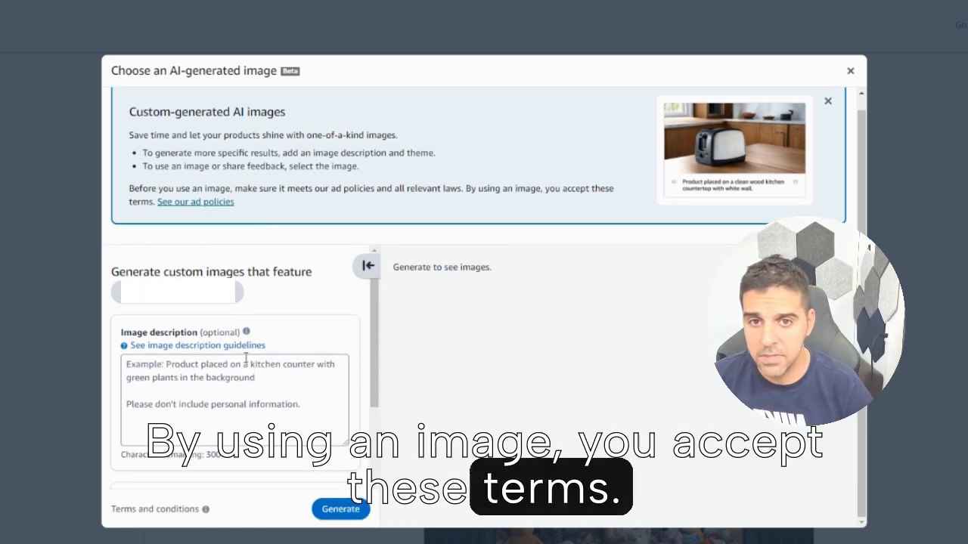
- Focus the Image description box in the AI-generated image dialog
left_click(226, 397)
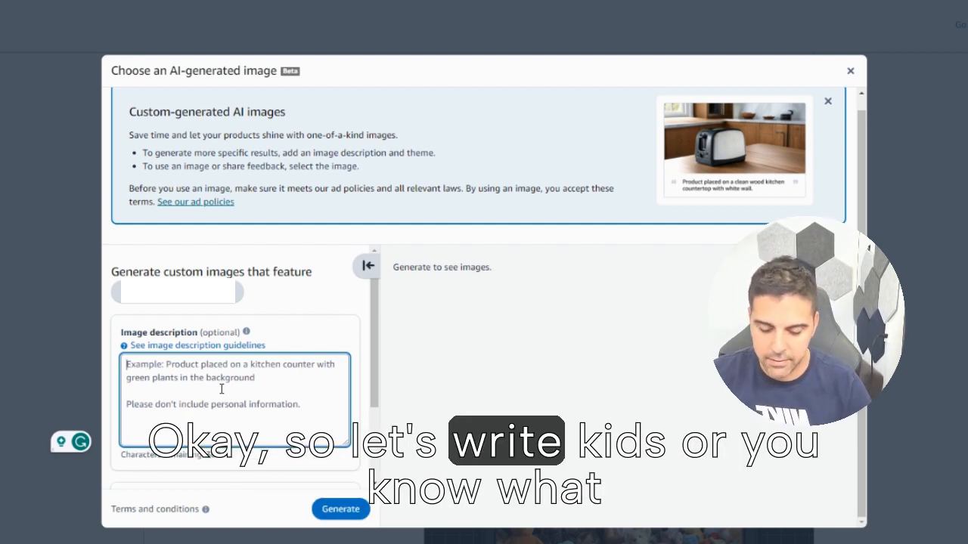
- Enter the image description 'adult women organizing her kitchen cabinets'
type("kids")
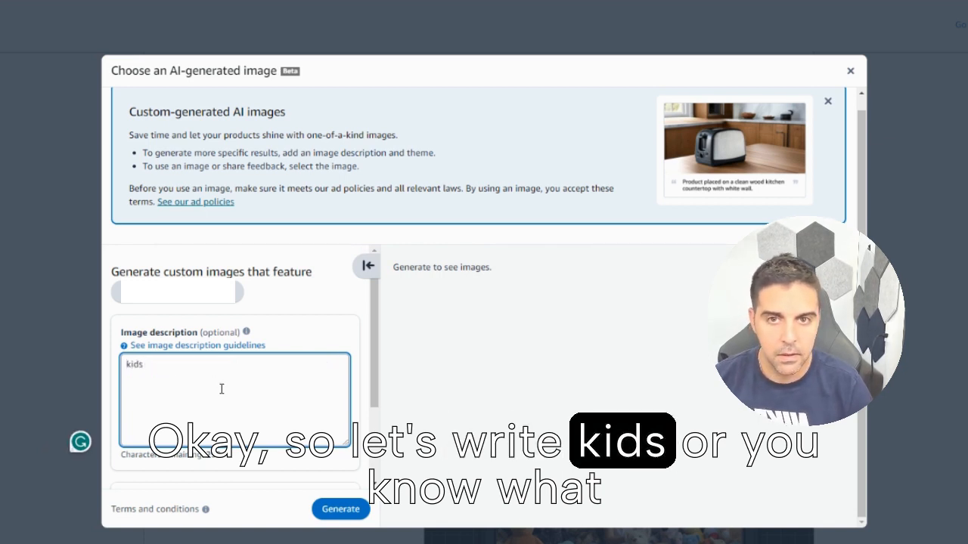
type("adu")
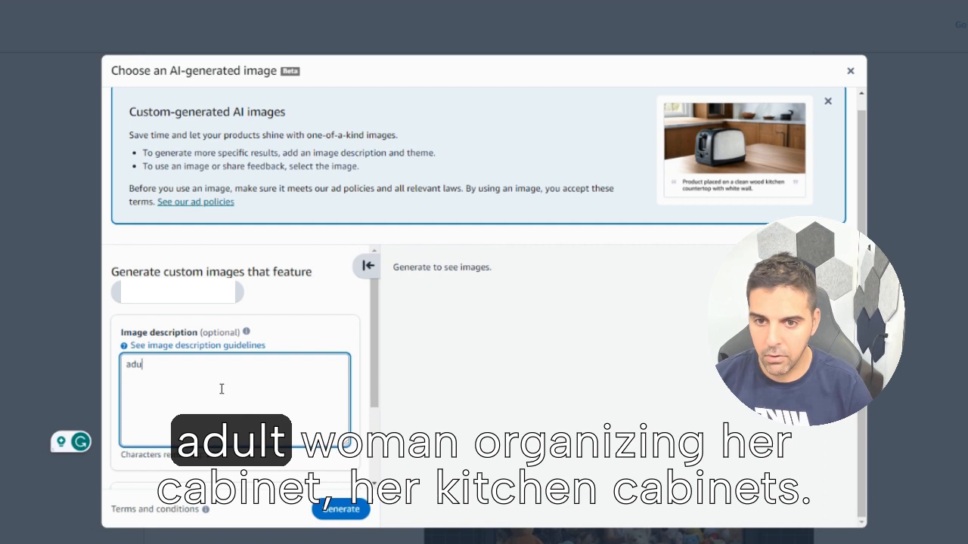
type("adult women")
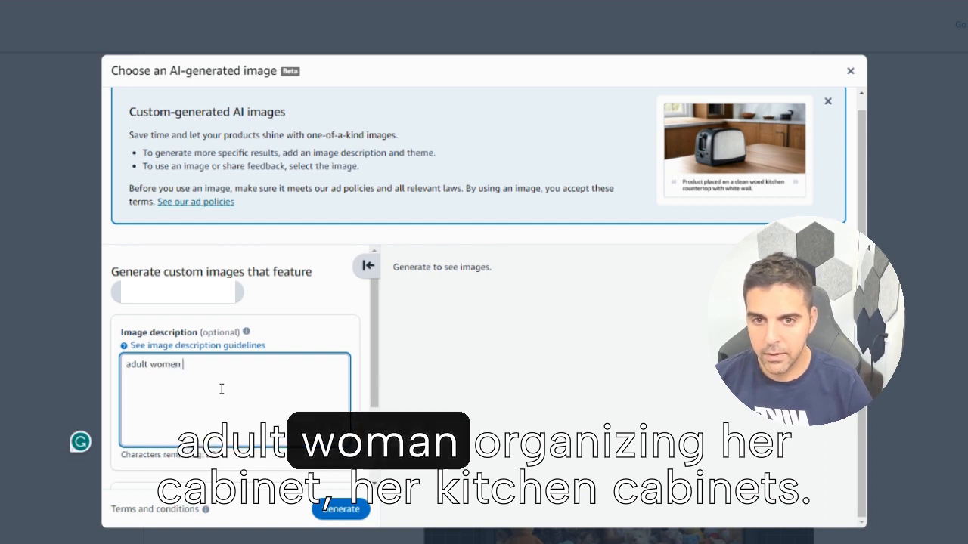
type("organizing")
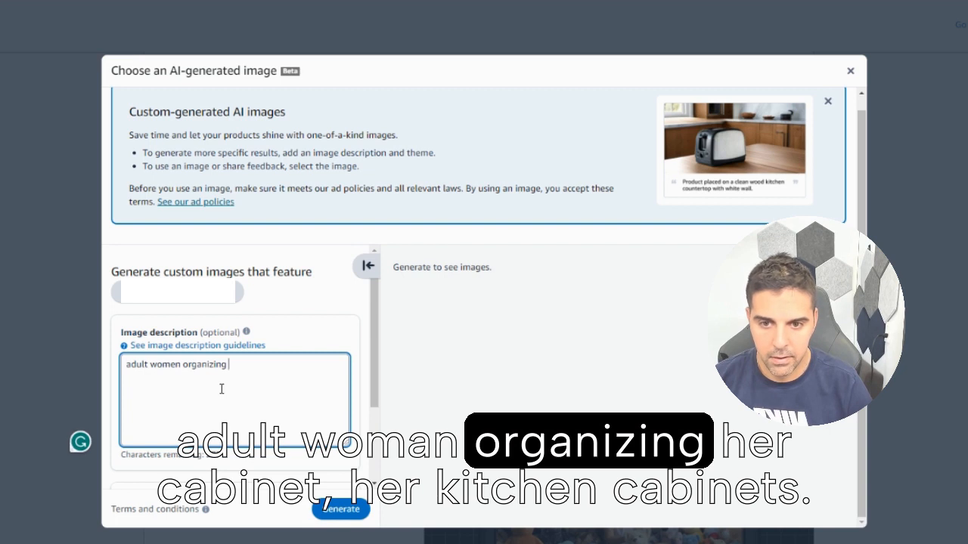
type("her cabinets")
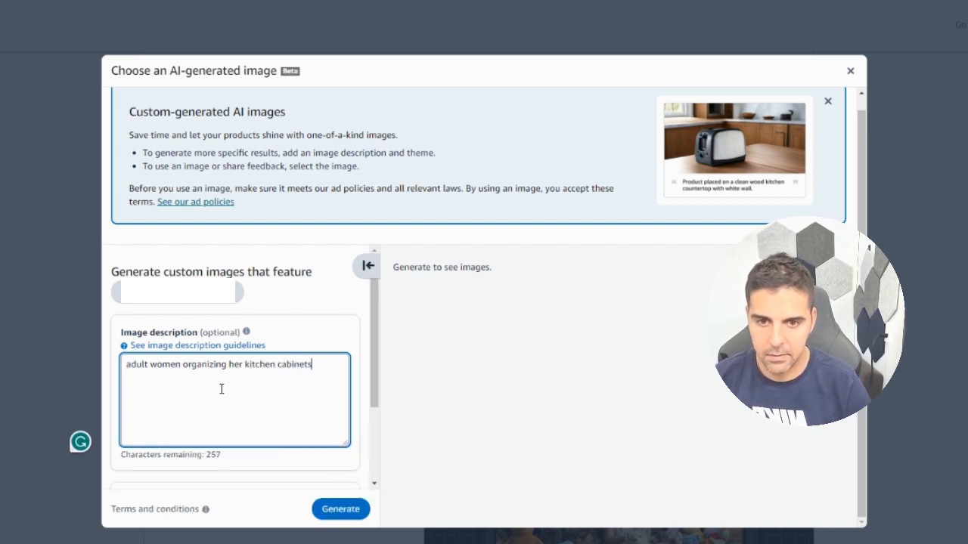
scroll("down", 3)
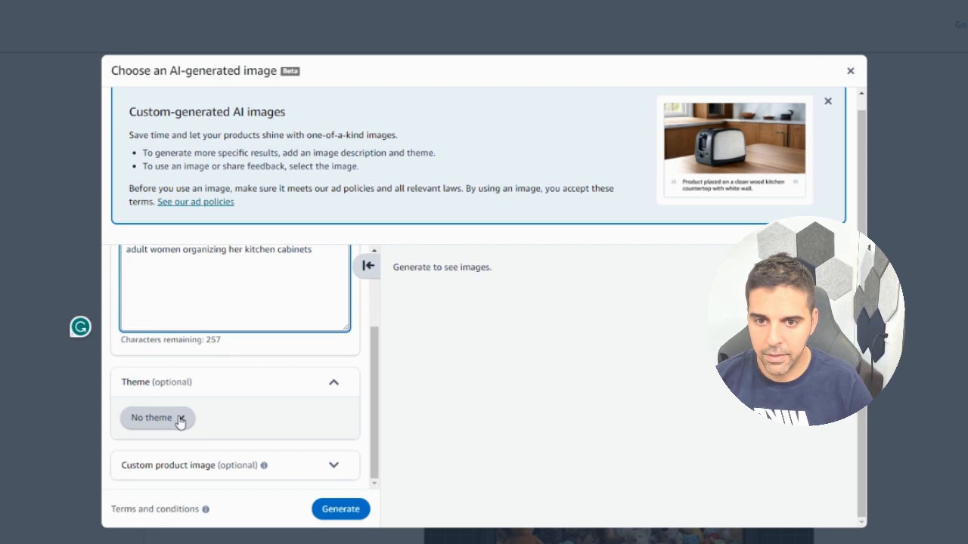
- Try the Kitchen (farmhouse) theme, then switch to Kitchen (midcentury modern)
left_click(157, 418)
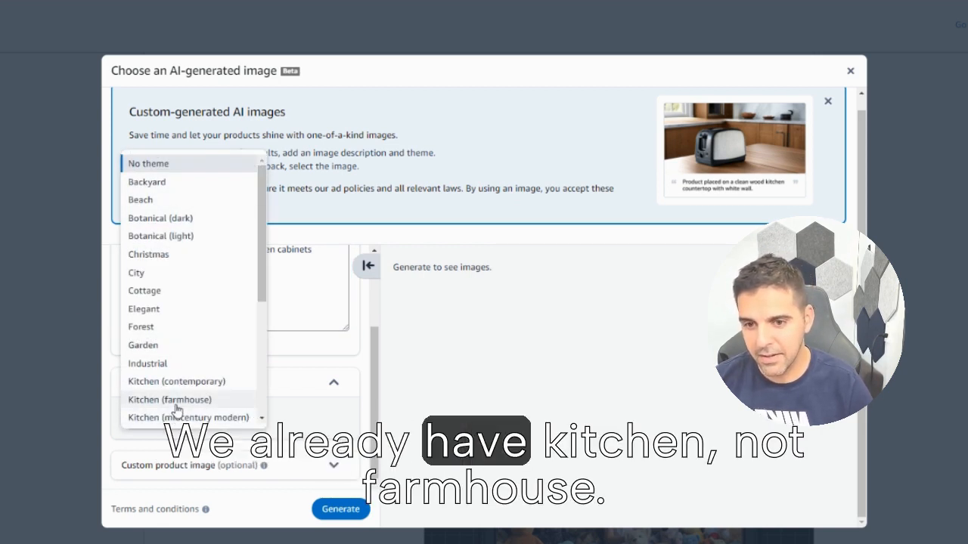
left_click(169, 399)
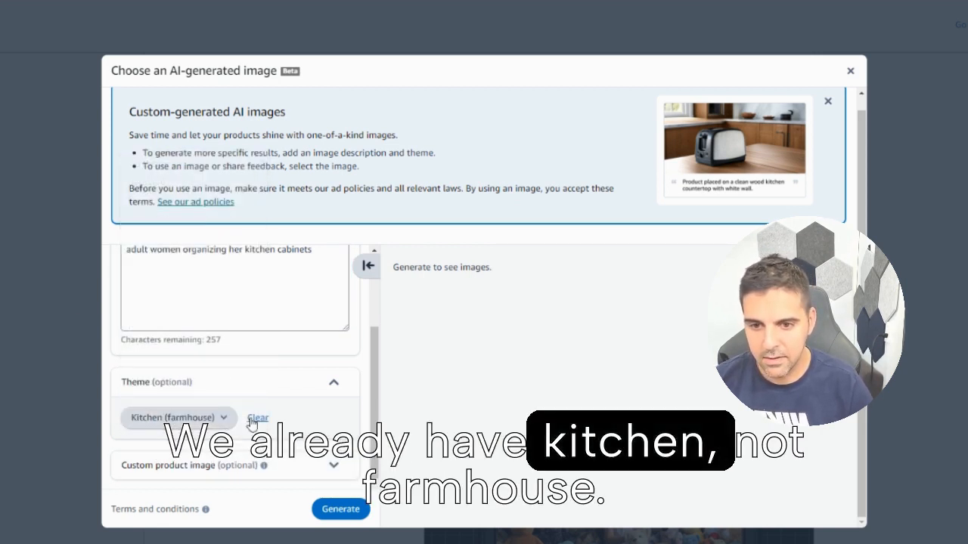
left_click(178, 418)
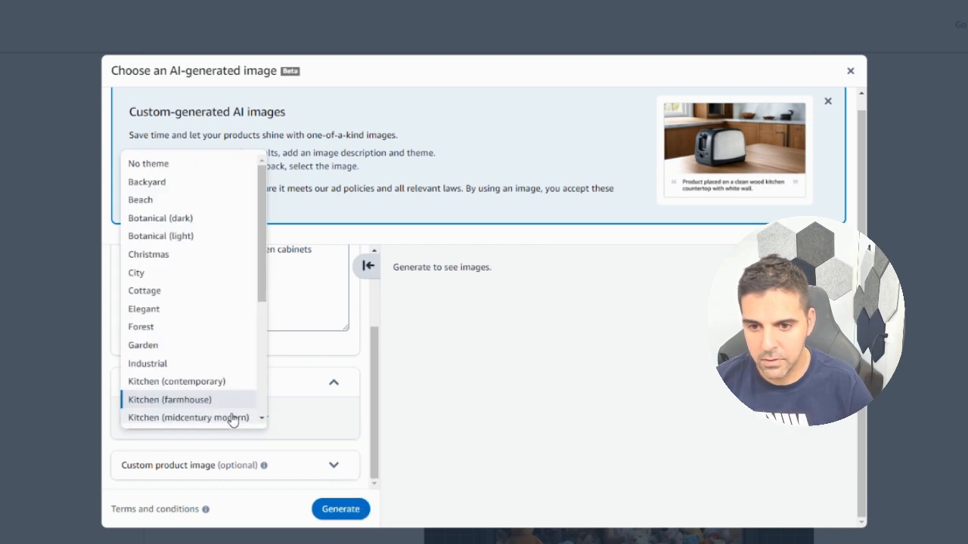
left_click(340, 508)
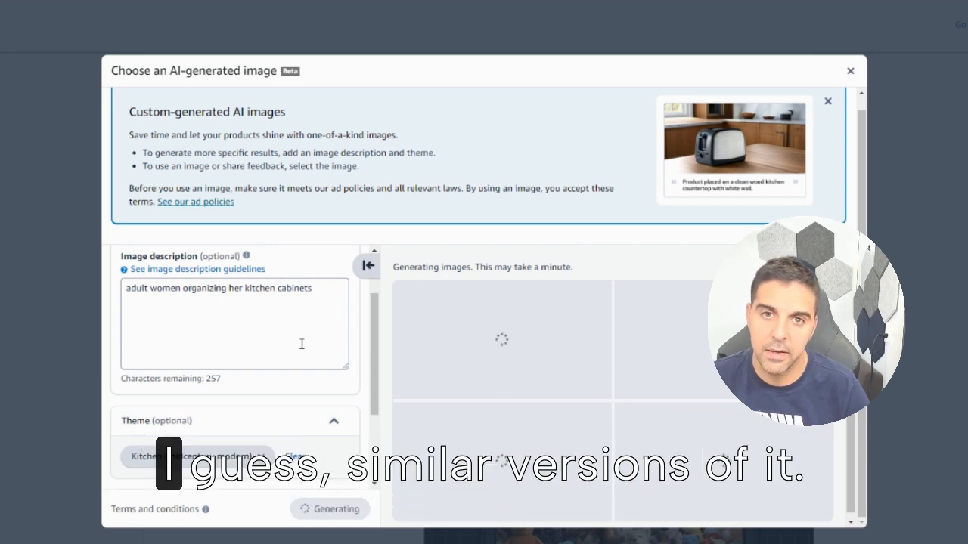
mouse_move(386, 367)
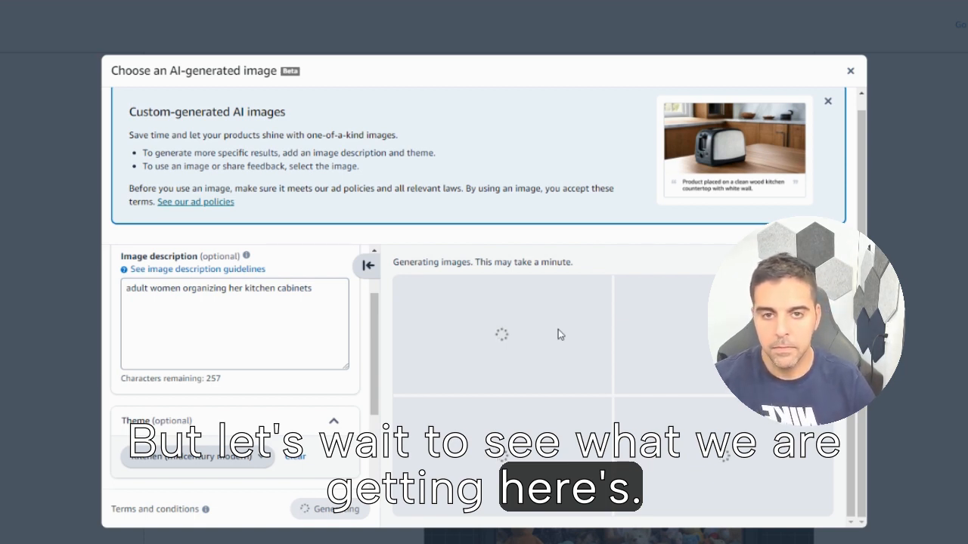
mouse_move(356, 302)
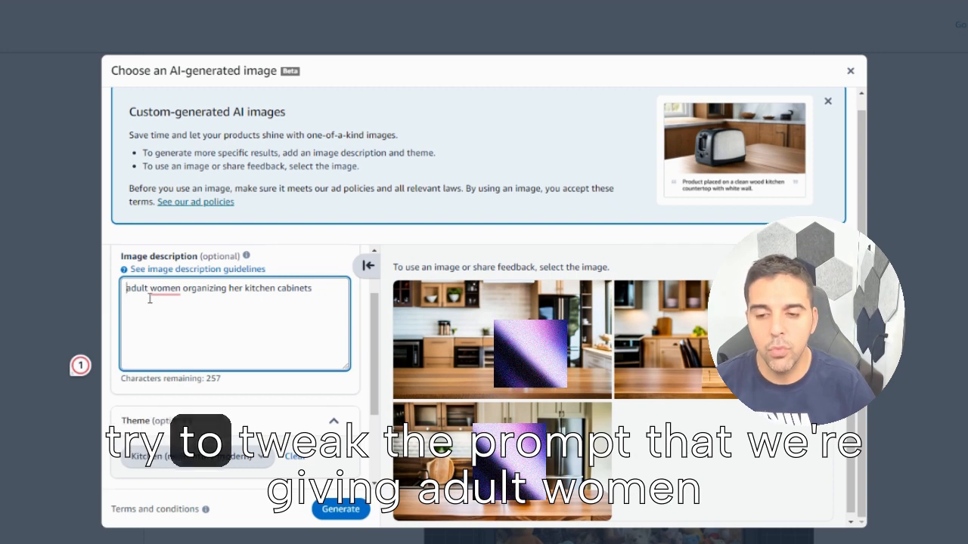
- Insert 'using our product to' after 'adult women' and regenerate the images
left_click(163, 288)
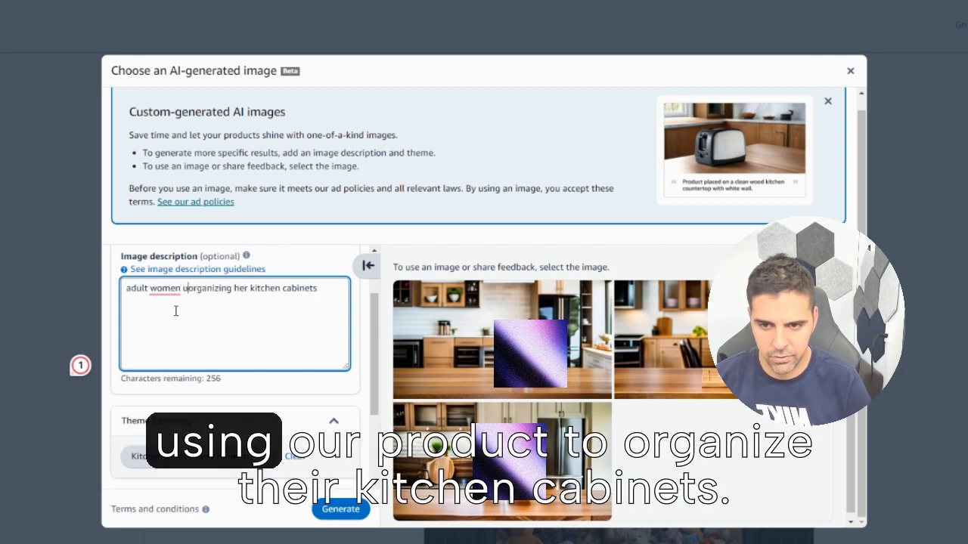
type("using our product to")
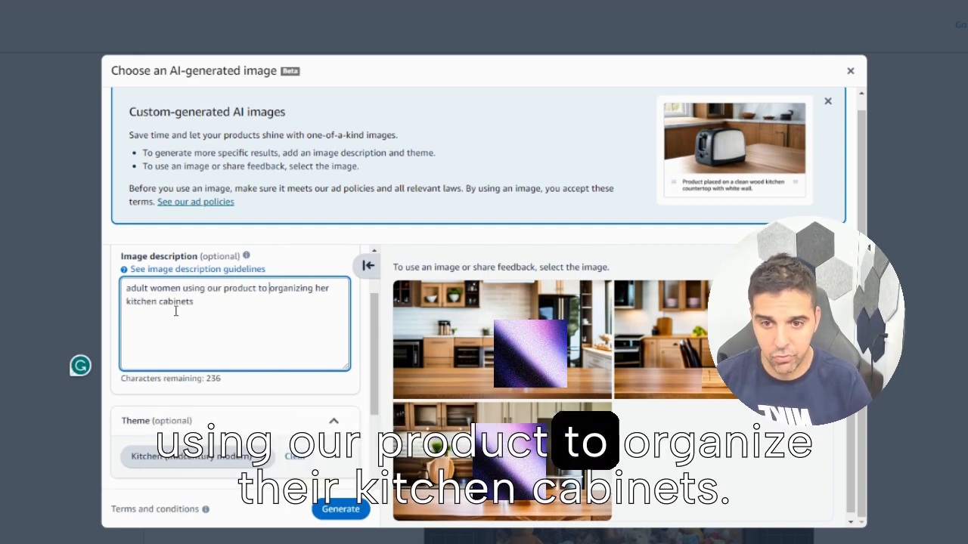
left_click(340, 510)
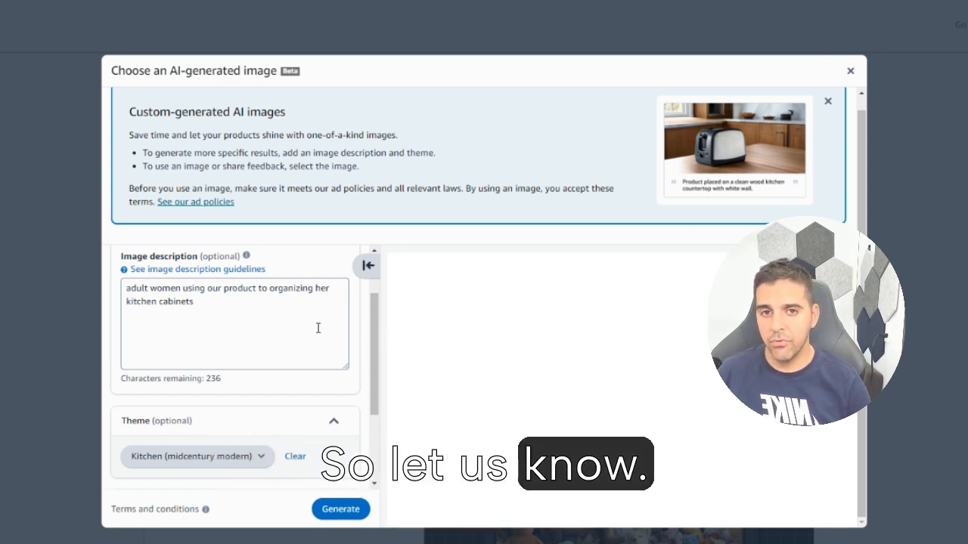
- Scroll the dialog to view the regenerated kitchen countertop images
scroll("down", 3)
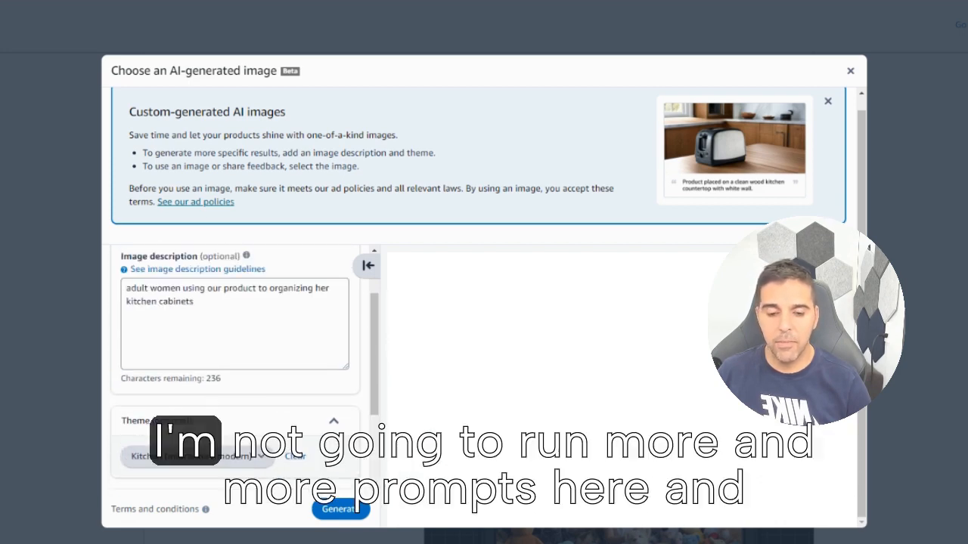
left_click(338, 511)
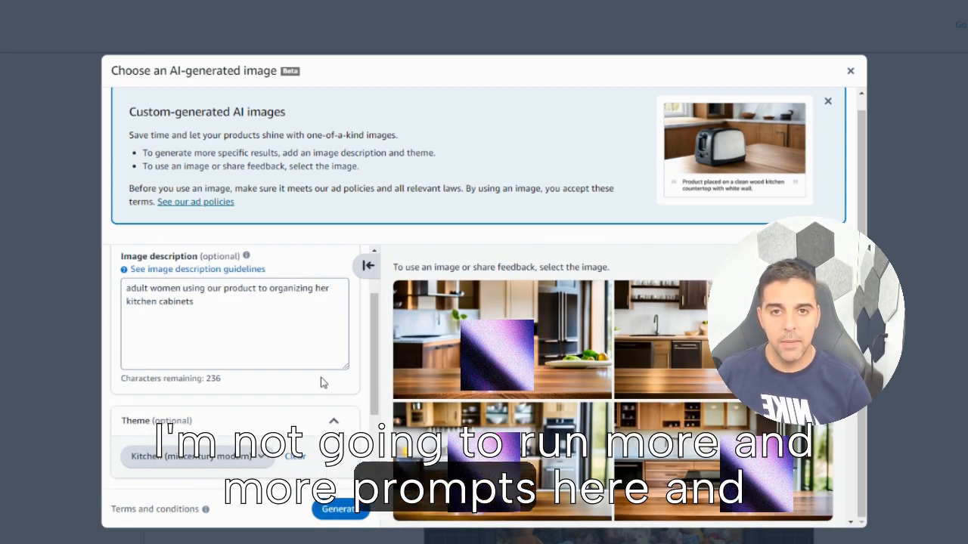